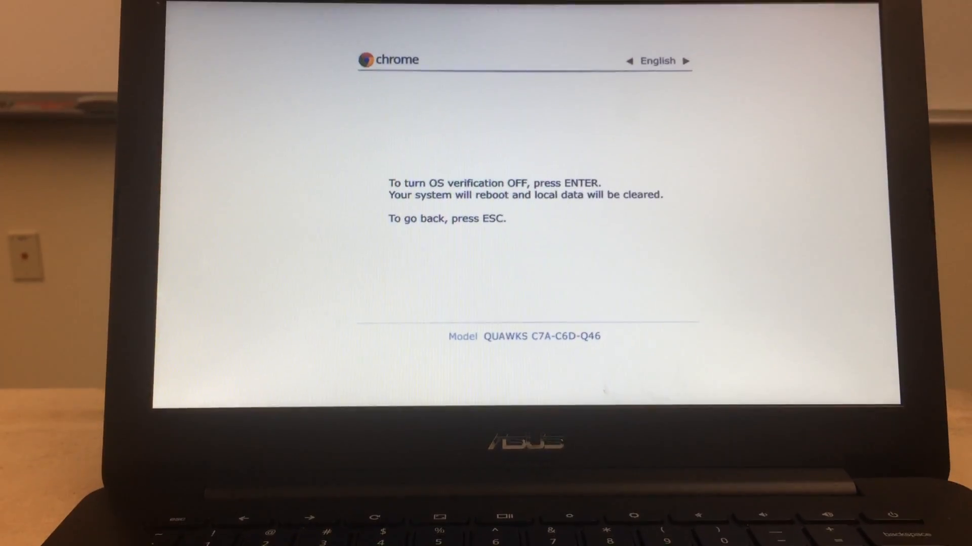
Re-enable OS verification from the developer-mode boot screen and confirm, letting the Chromebook reboot and wipe.
key(enter)
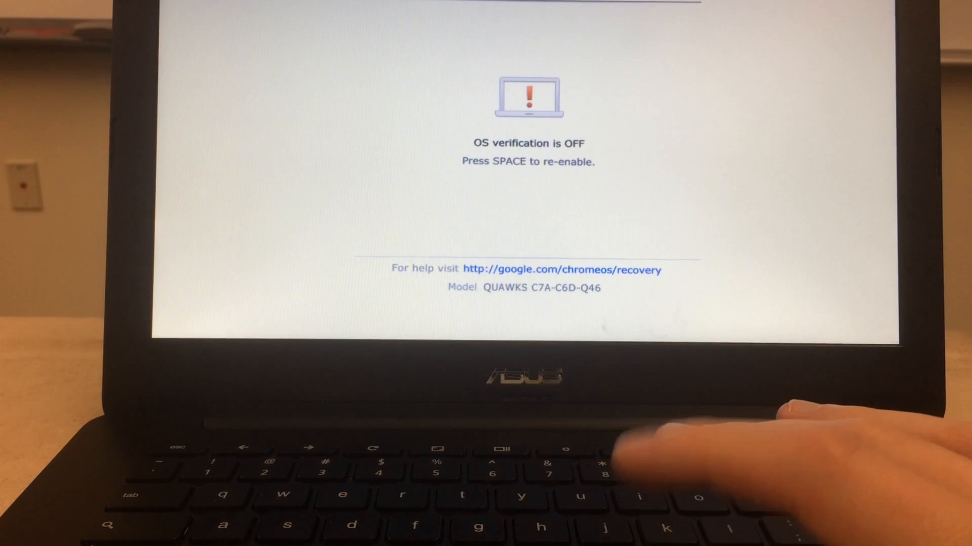
key(space)
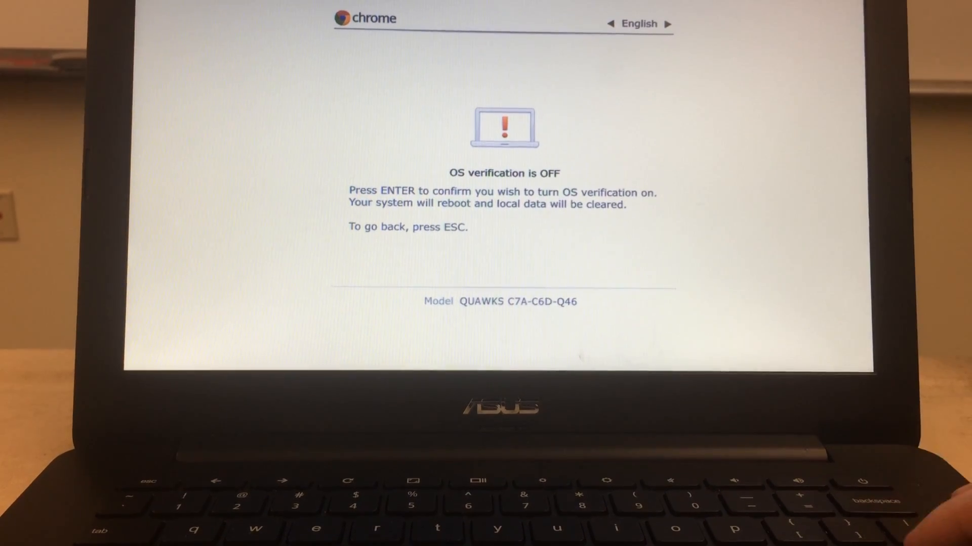
key(enter)
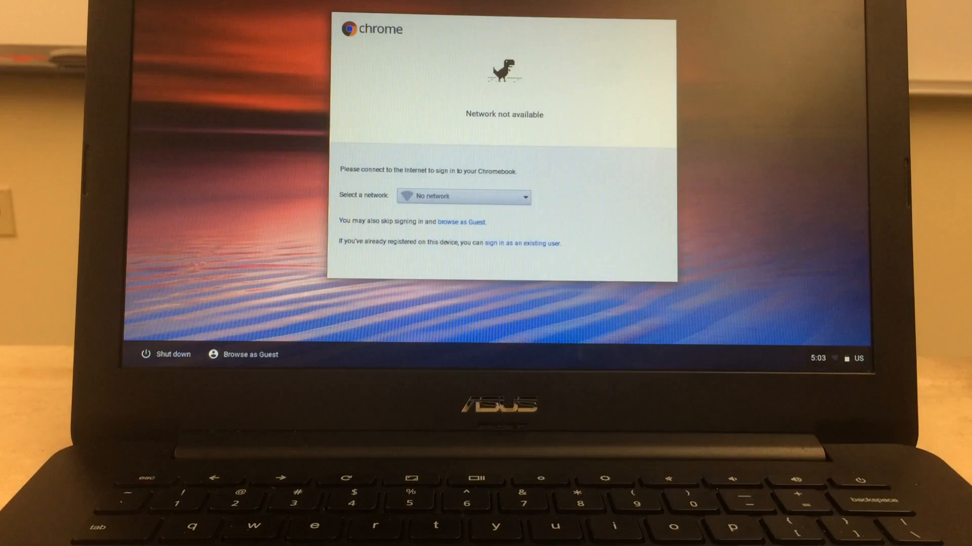
Choose a network from the Select a network list on the welcome screen.
click(463, 195)
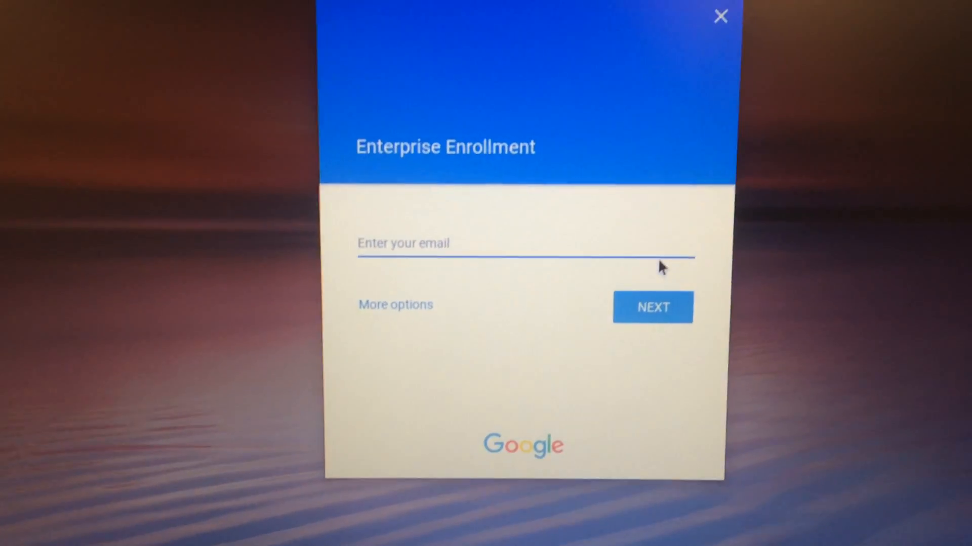
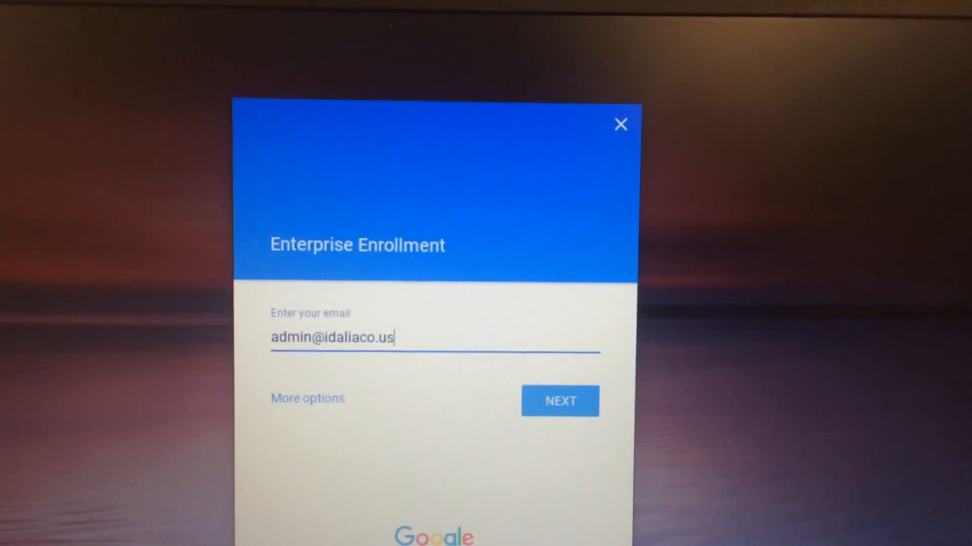
Enter the school admin email address in Enterprise Enrollment and continue.
click(558, 400)
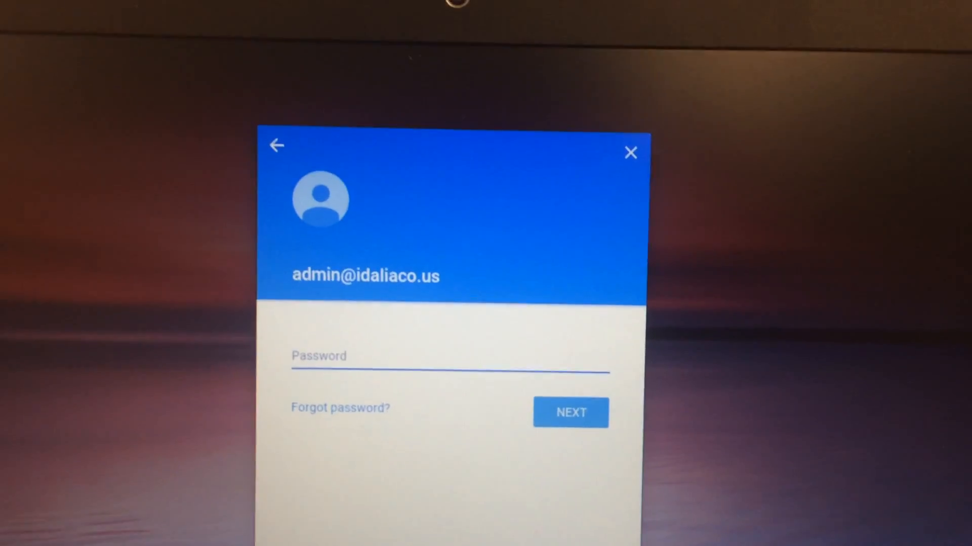
Enter the admin password and submit it to start enrollment.
text(•••)
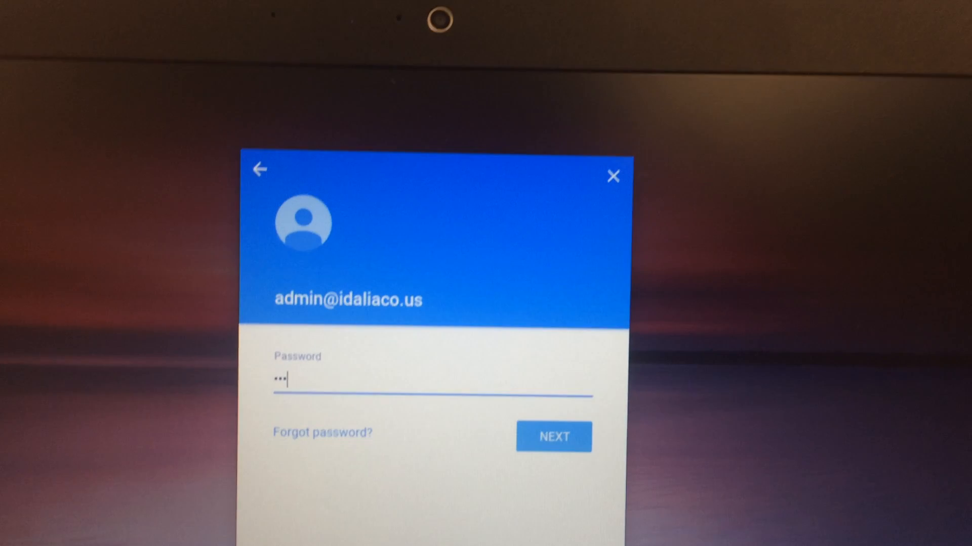
text(••)
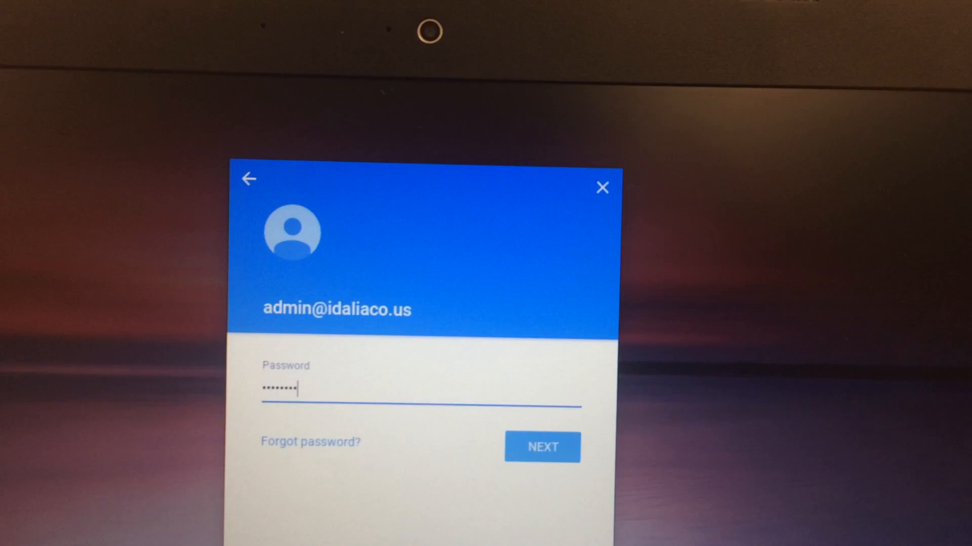
click(541, 446)
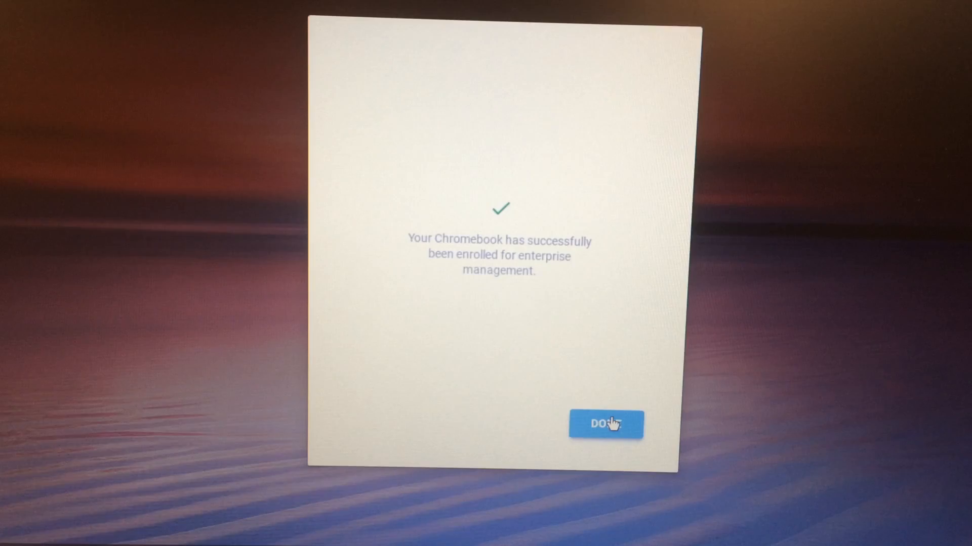
Acknowledge the successful enterprise enrollment message with Done.
click(606, 424)
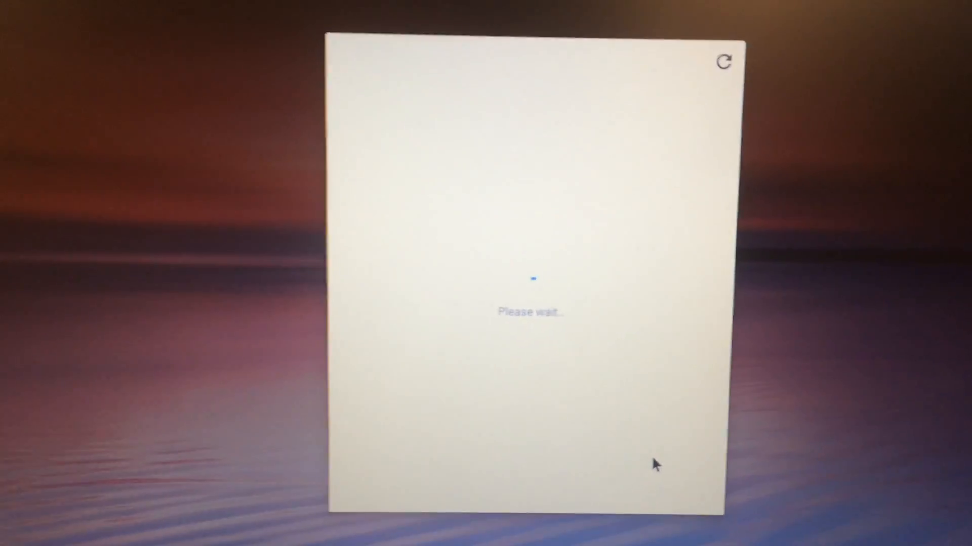